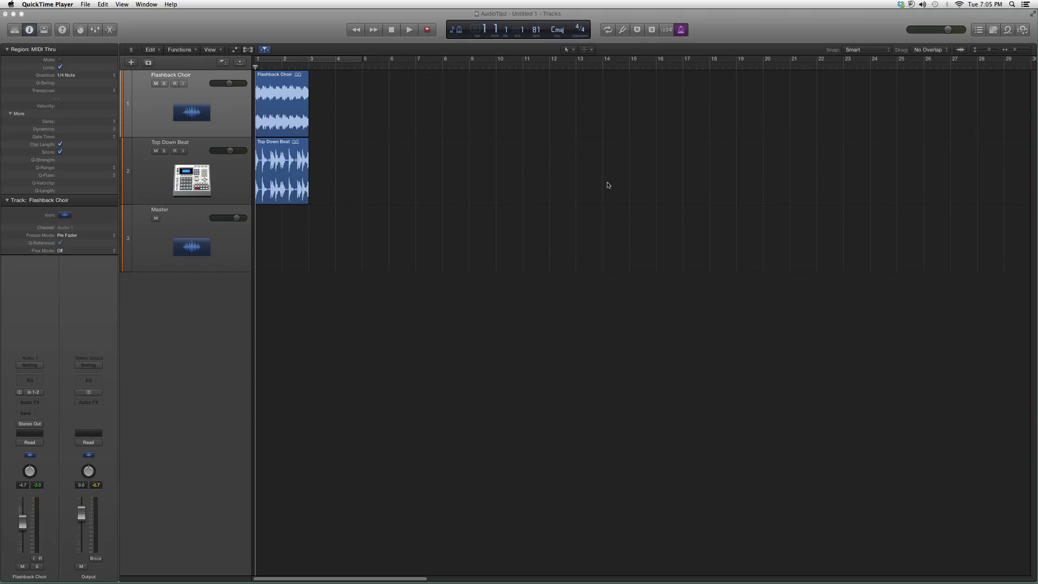
mouse_move(571, 184)
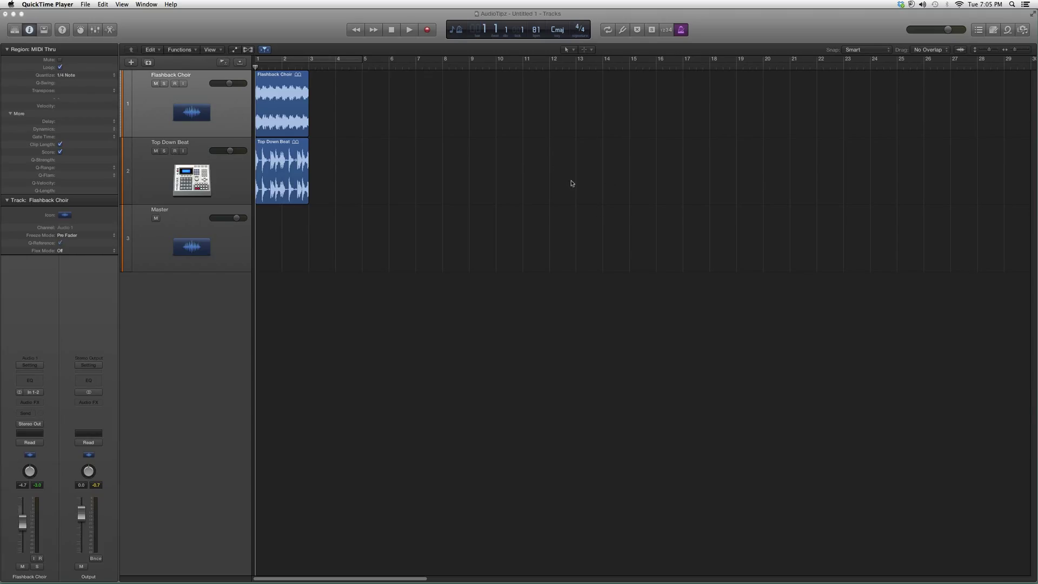
mouse_move(643, 238)
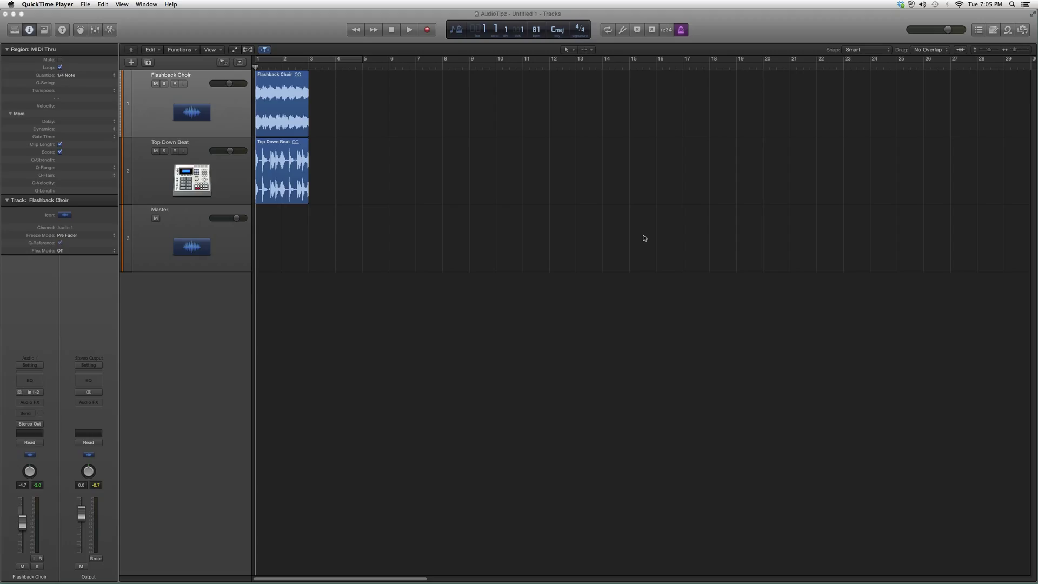
mouse_move(573, 294)
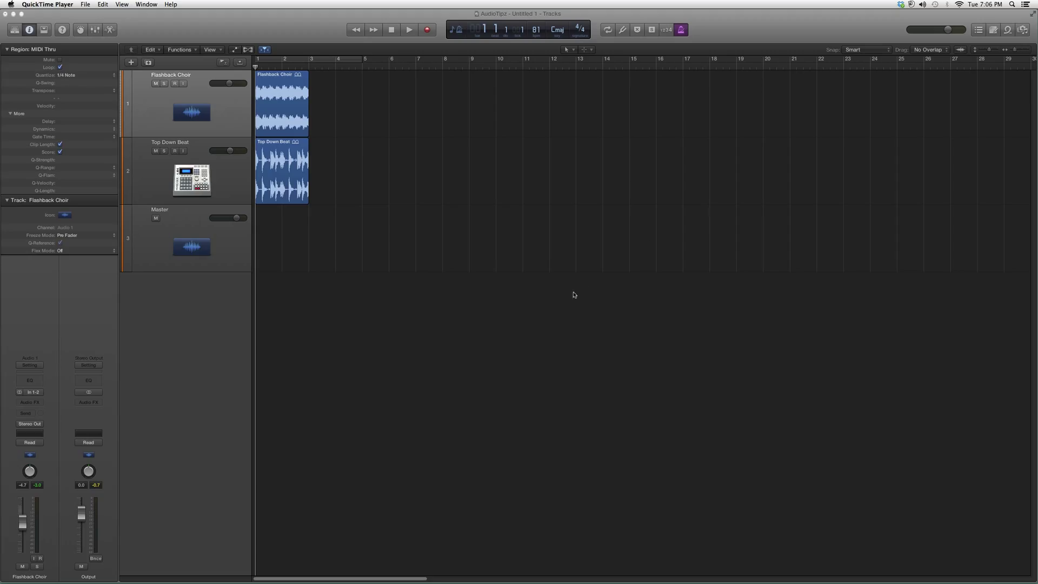
mouse_move(450, 294)
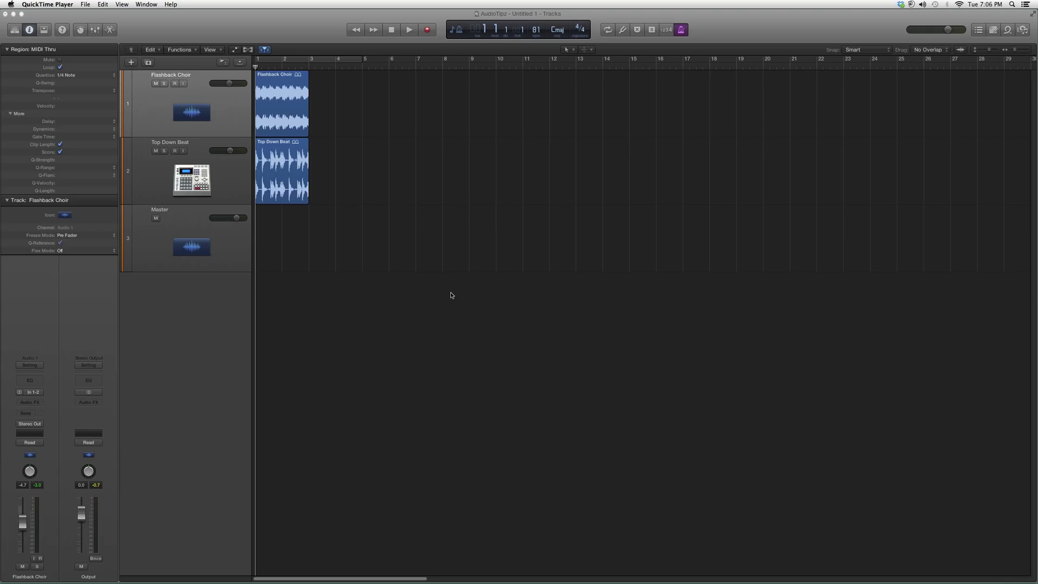
mouse_move(31, 400)
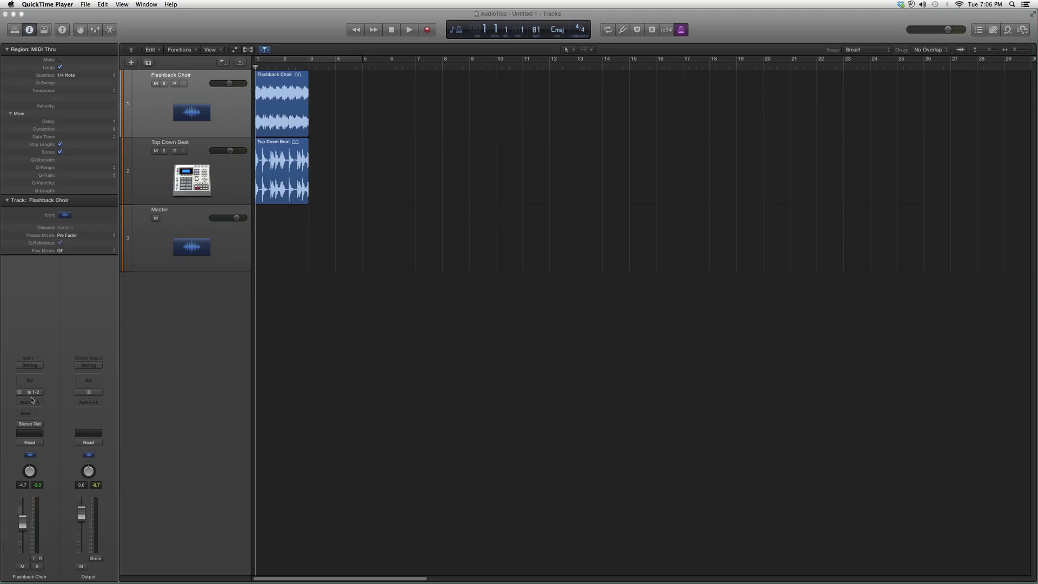
Step: Insert the stereo Waves L3-LL Ultra maximizer on the Flashback Choir channel via Audio Units > Waves
click(26, 402)
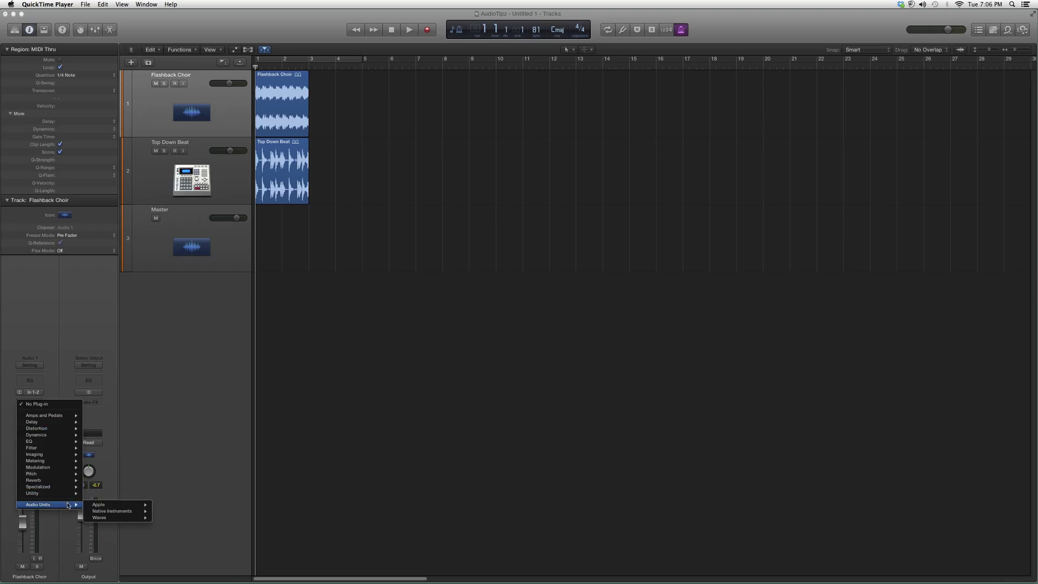
click(99, 517)
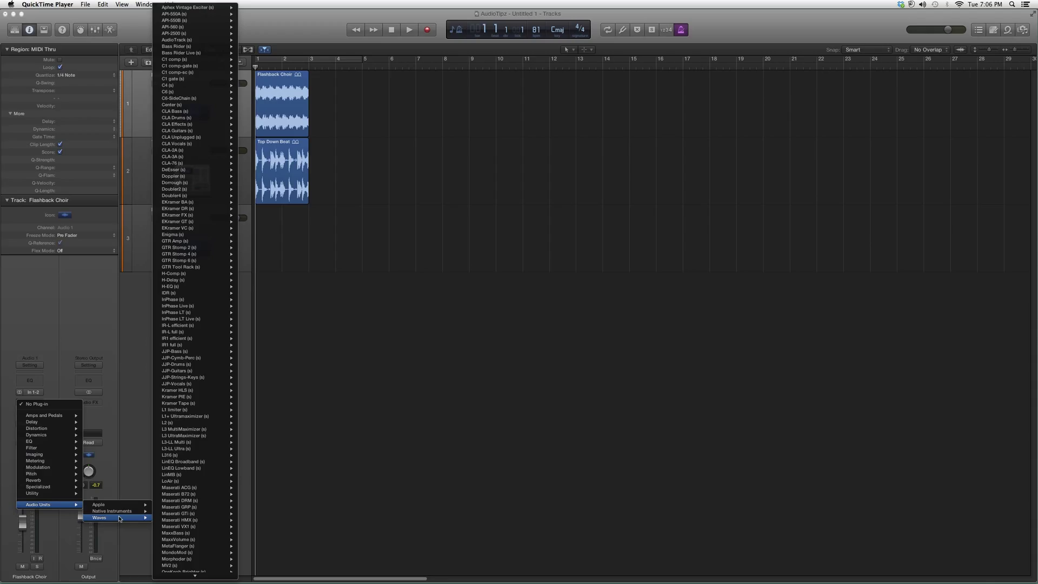
mouse_move(171, 515)
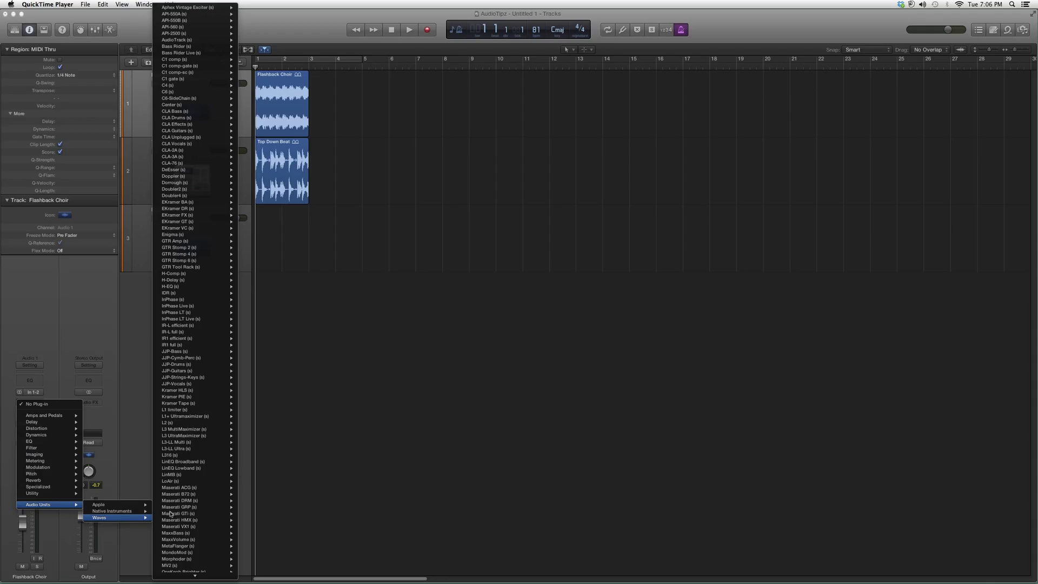
mouse_move(172, 455)
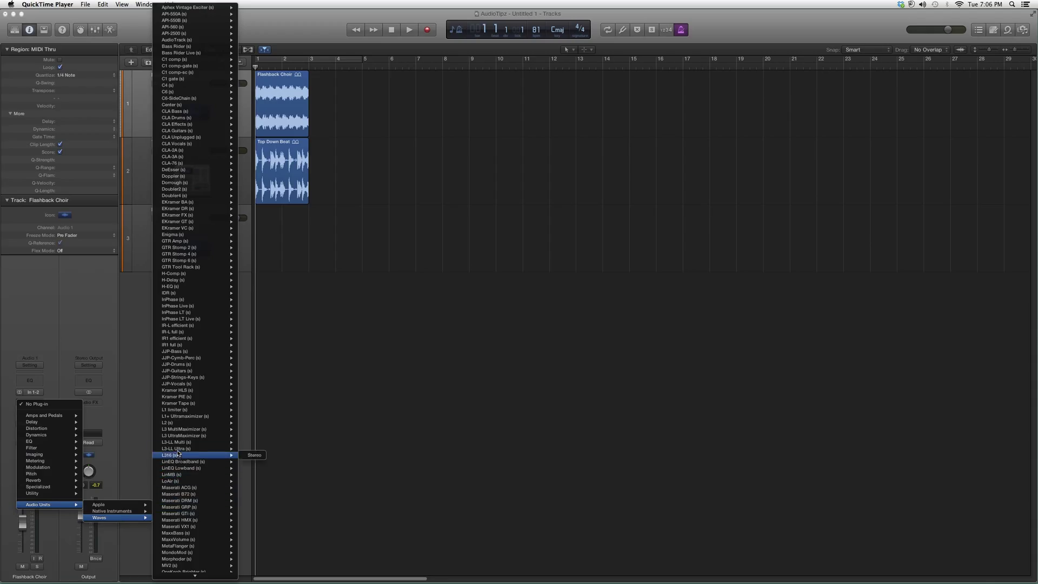
click(254, 456)
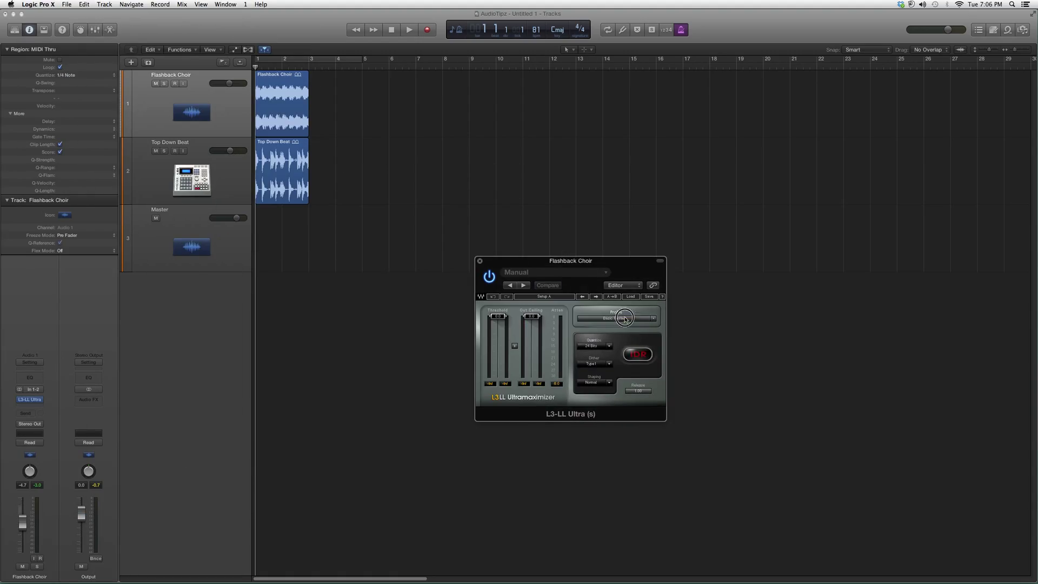
Step: Load the Cosy and Warm profile preset into the L3-LL Ultra maximizer
click(616, 318)
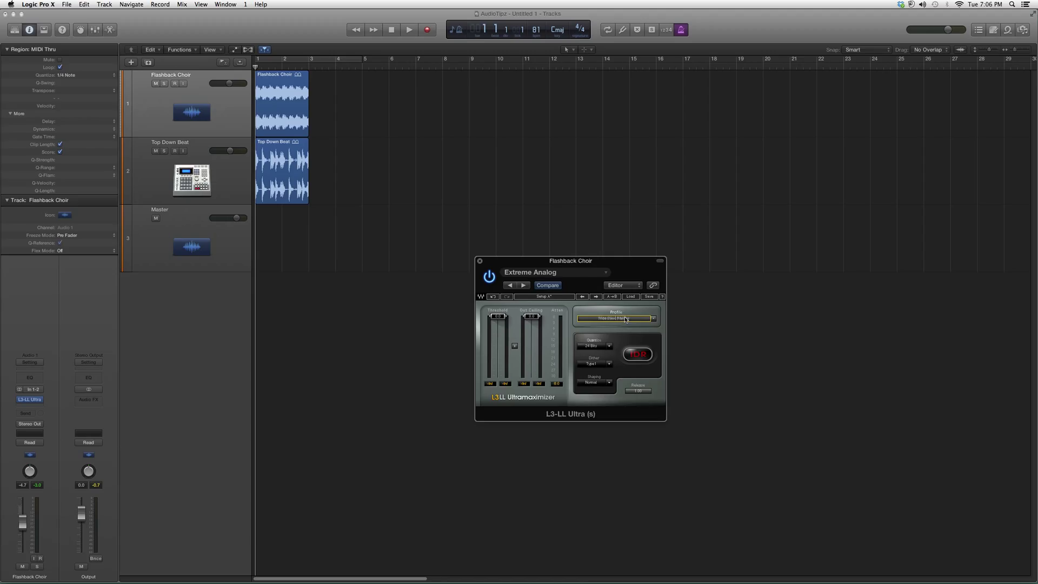
click(523, 285)
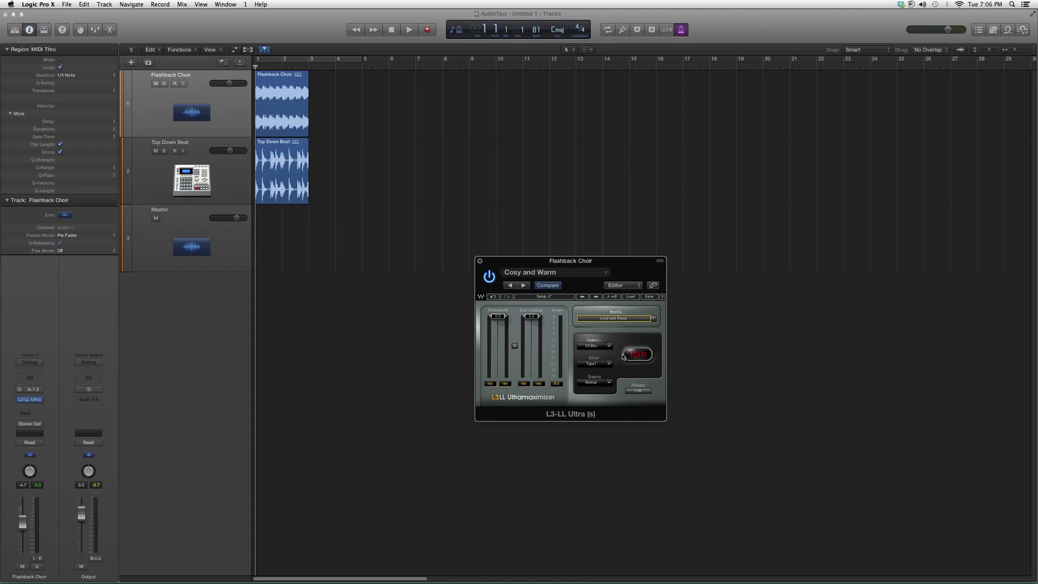
click(595, 346)
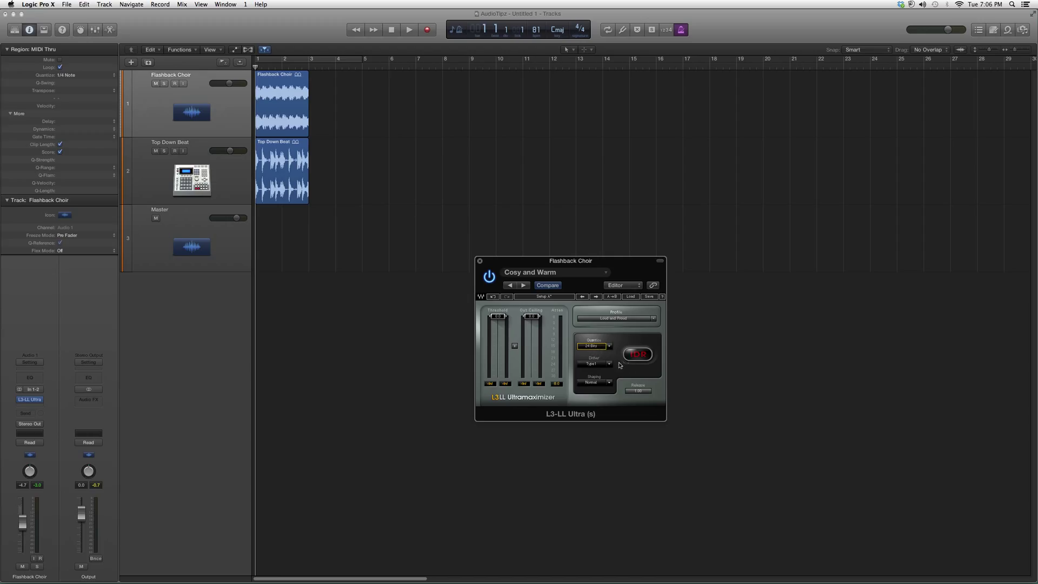
Step: Switch the maximizer's noise shaping from Normal to Moderate
click(594, 383)
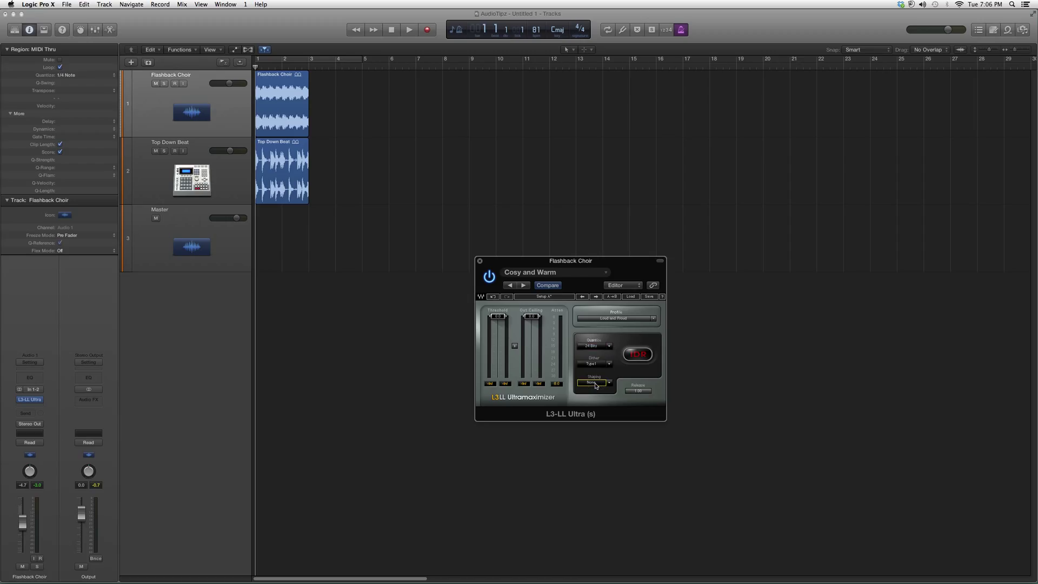
click(593, 382)
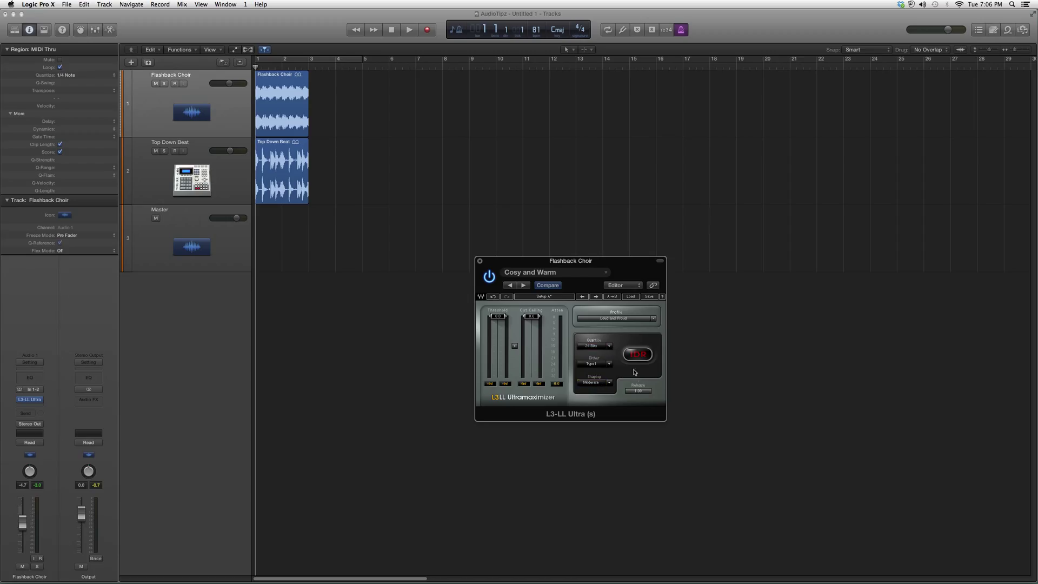
click(637, 390)
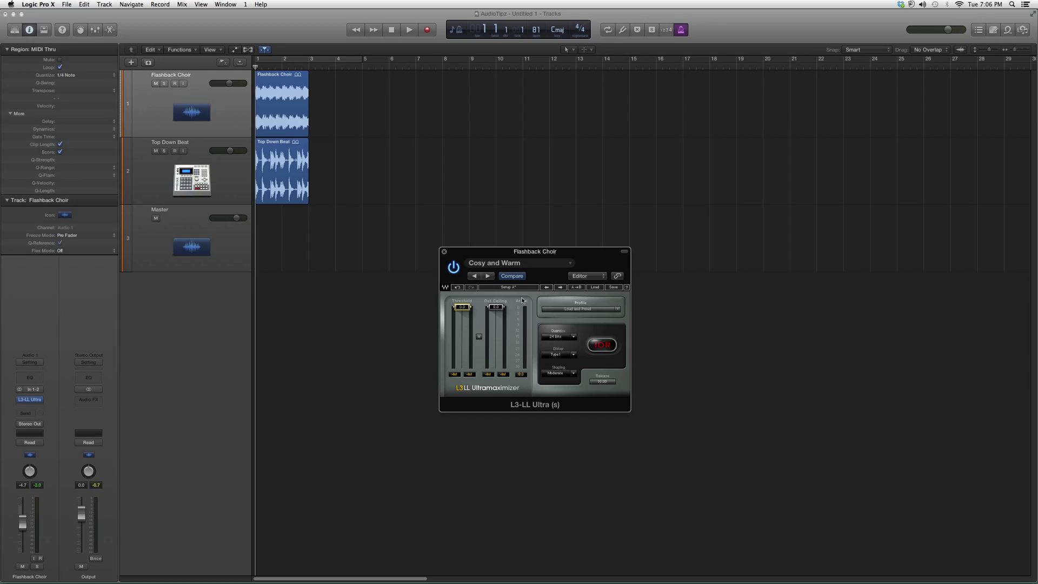
mouse_move(530, 297)
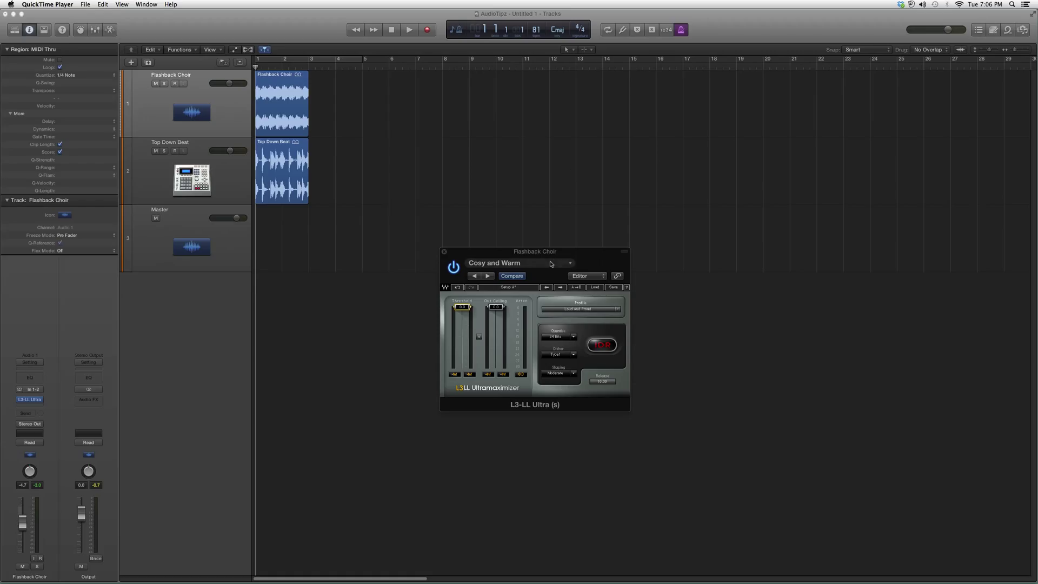
mouse_move(551, 256)
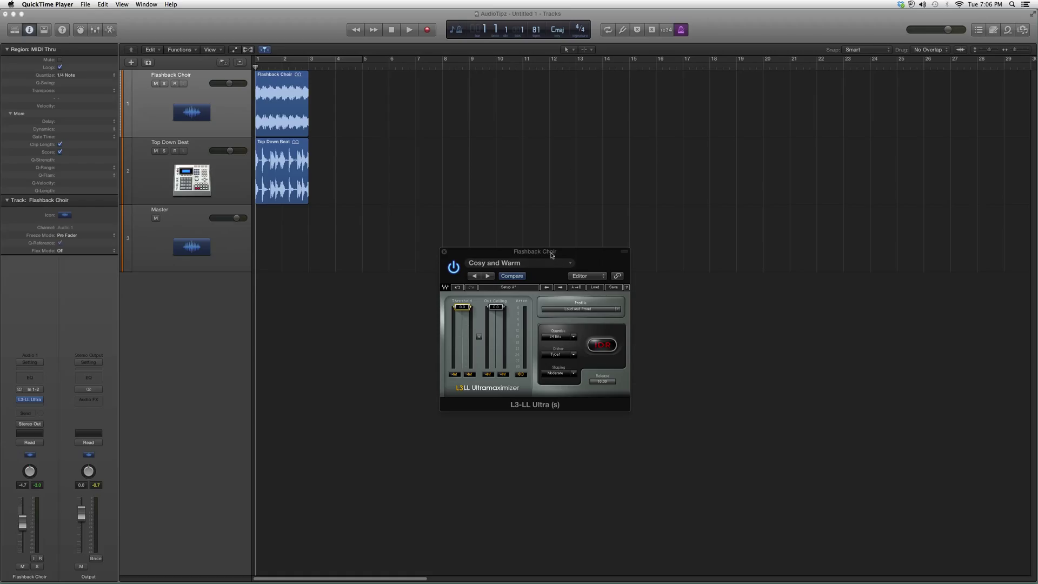
mouse_move(477, 261)
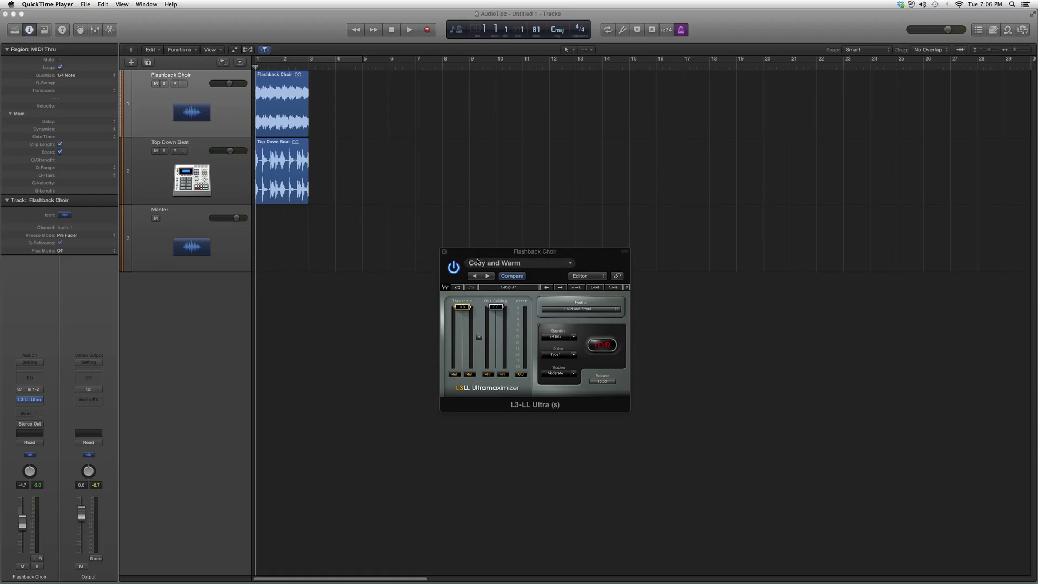